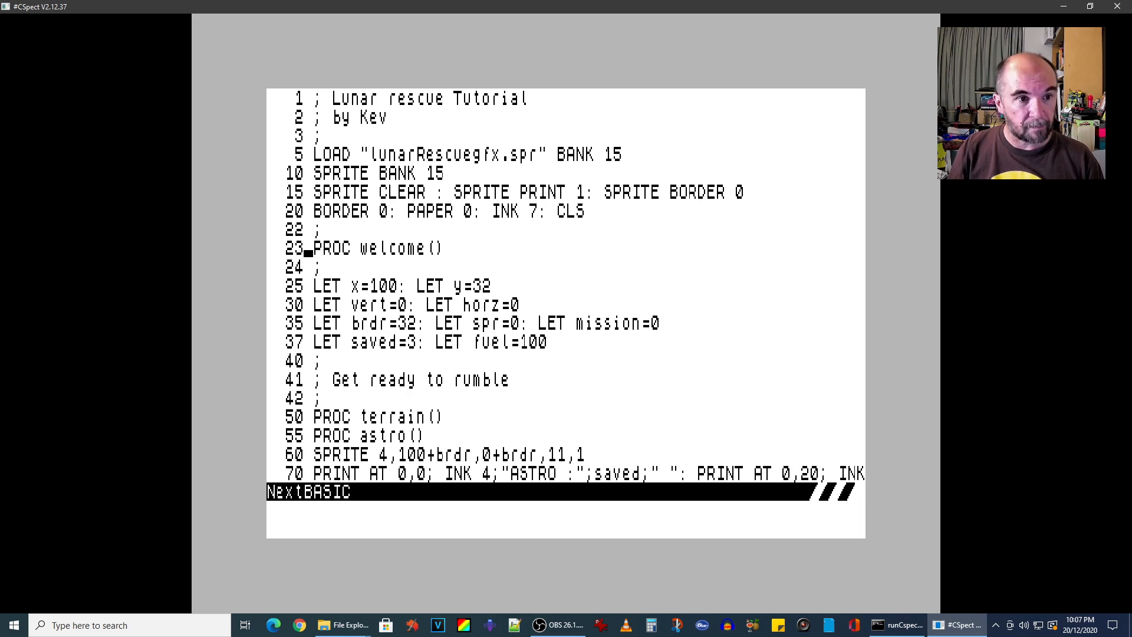
# Write line 1010 CLS : SPRITE CLEAR inside the welcome procedure under the WELCOME SCREEN comment
pyautogui.write(': SPRITE CLEAR')
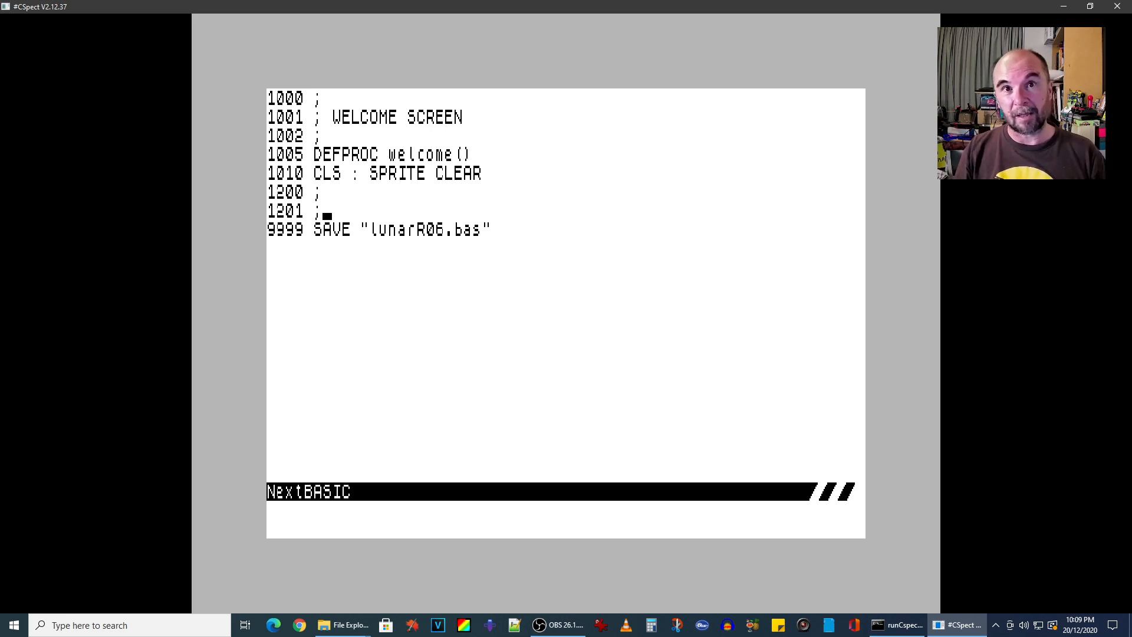
# Finish comment 1201 '; PROC type(txt)- Type on text' and add 1205 PROC type(t$)
pyautogui.write('Type on text')
pyautogui.write('1205 PROC type(t$')
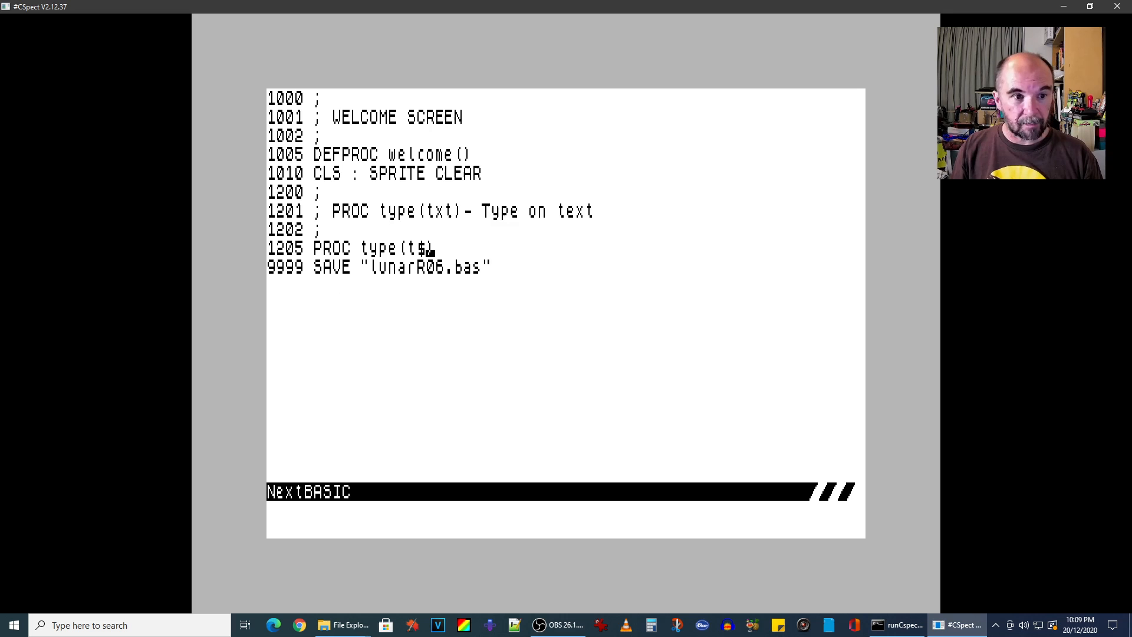
# Add line 1210 FOR i=1 TO LEN t$ to loop over every character of t$
pyautogui.write('FOR i=1 TO LEN t$')
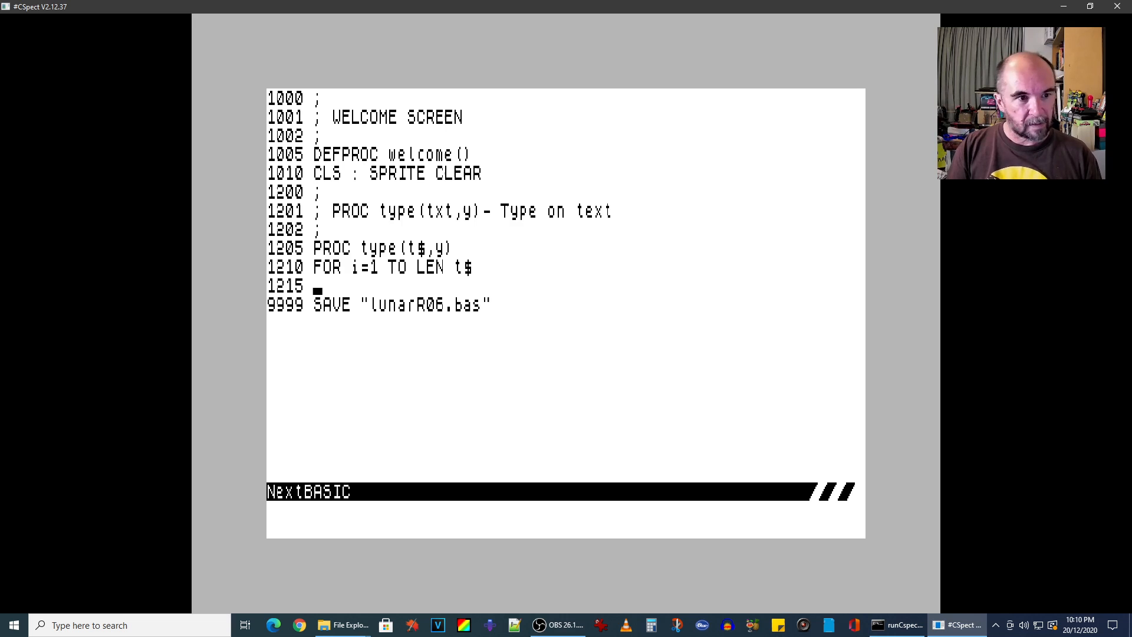
# Make line 1215 PRINT AT each character of t$ with BEEP .05,i, then close with ENDPROC
pyautogui.write('print at')
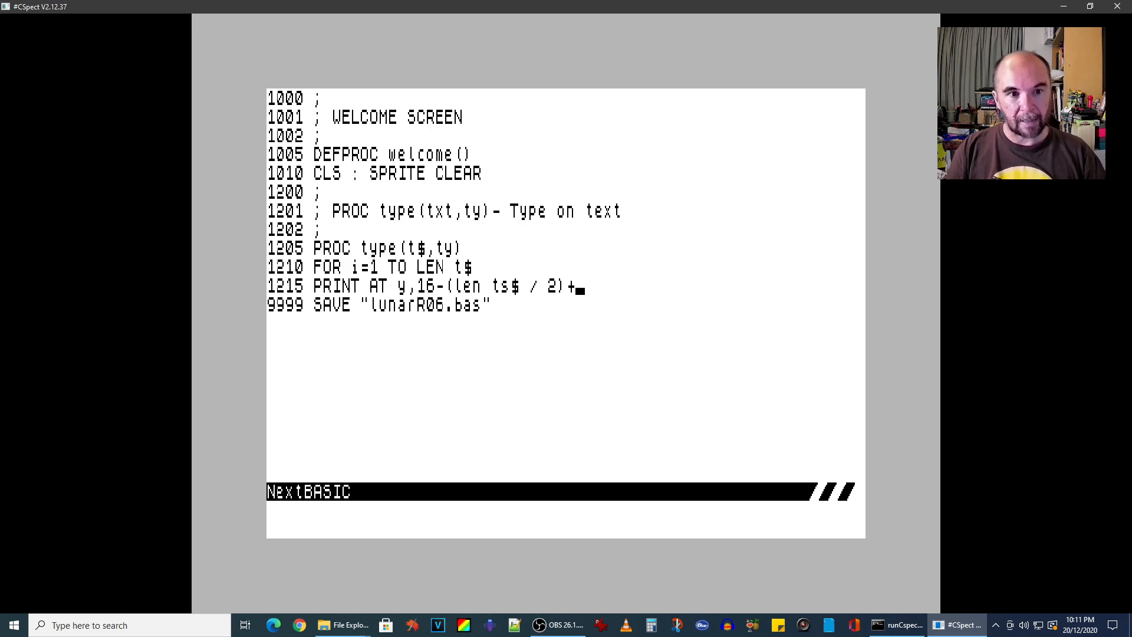
pyautogui.write('i')
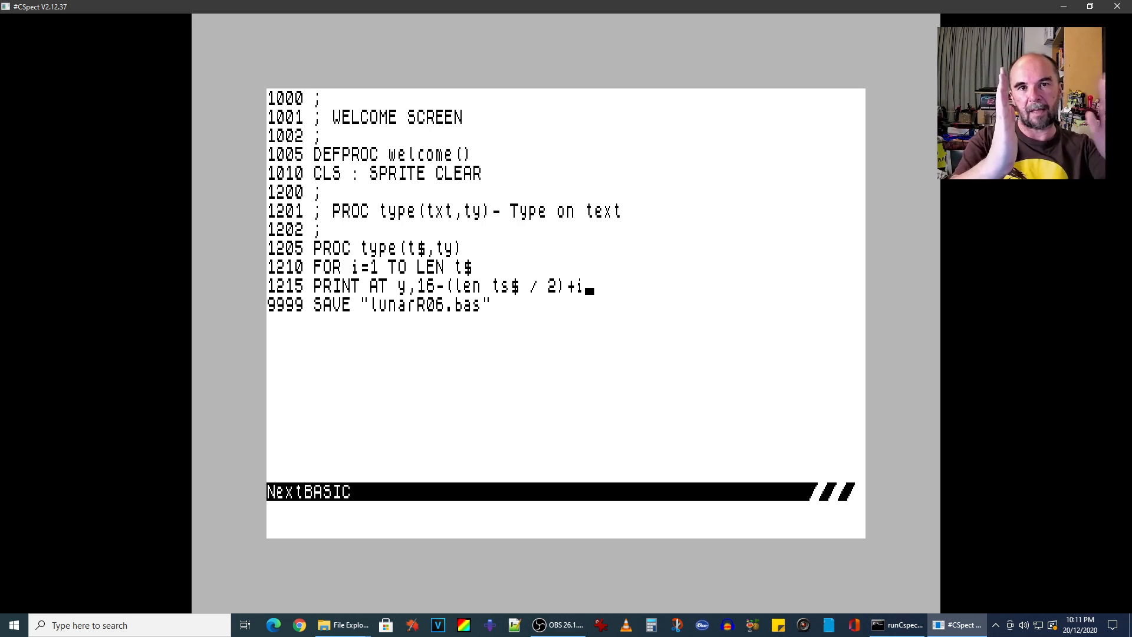
pyautogui.write(';t$(i')
pyautogui.write('1225 en')
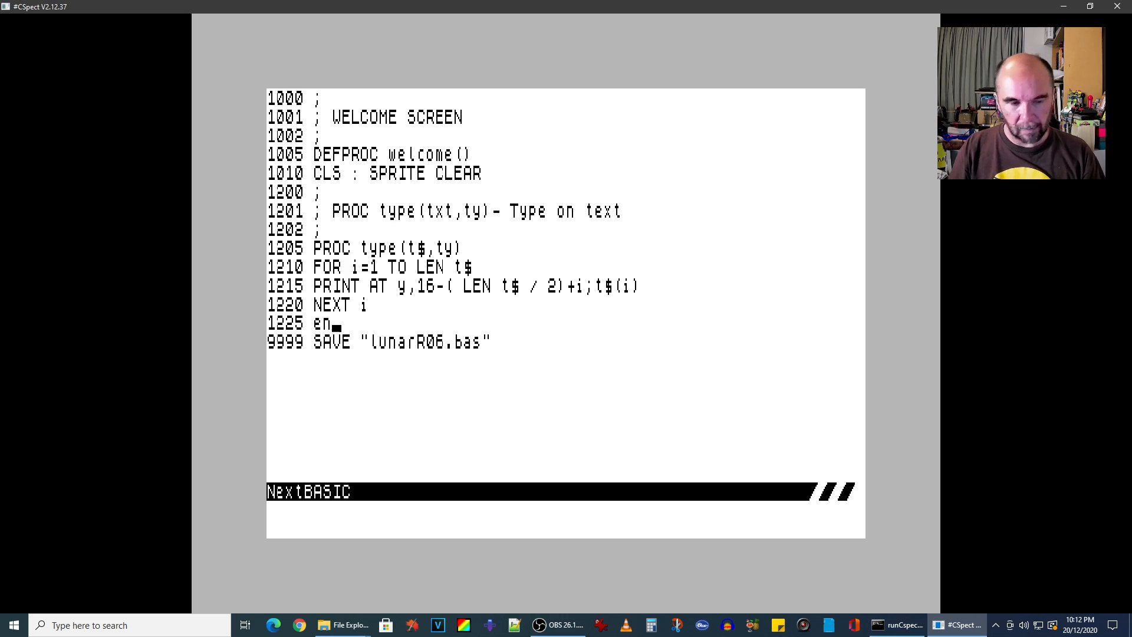
pyautogui.write(': BEEP .05,i')
pyautogui.write('proc')
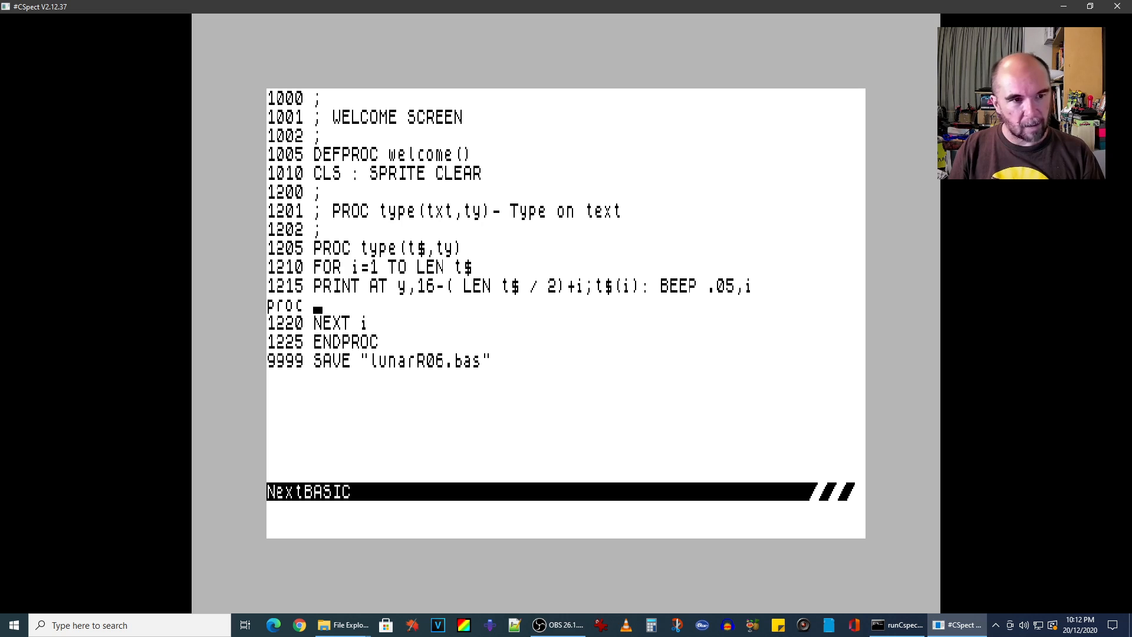
# Change line 1205 to DEFPROC type(t$,ty) and remove the stray partial proc line
pyautogui.write('type("')
pyautogui.click(365, 247)
pyautogui.write('DEF')
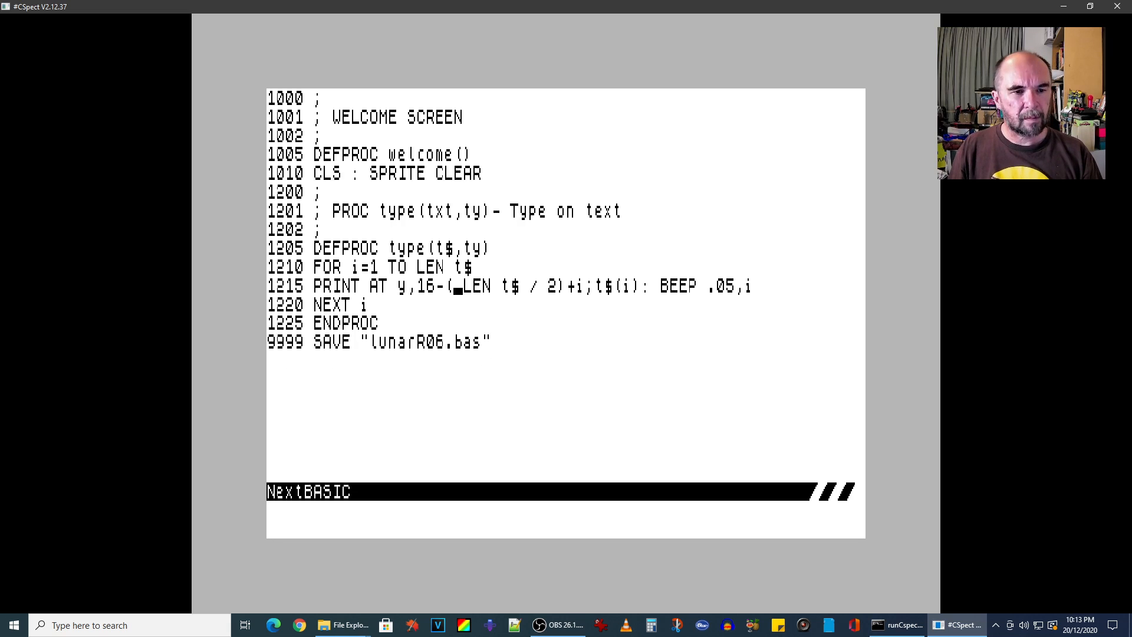
# Edit line 1215 so it prints at row ty instead of y
pyautogui.write('t')
pyautogui.press('enter')
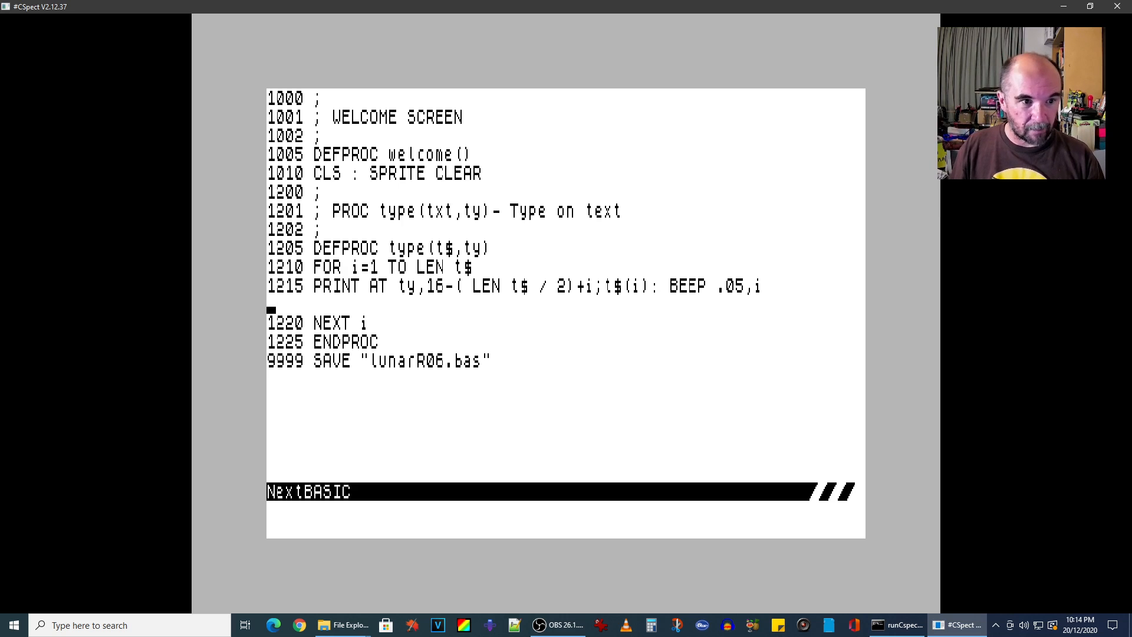
pyautogui.write('proc type(')
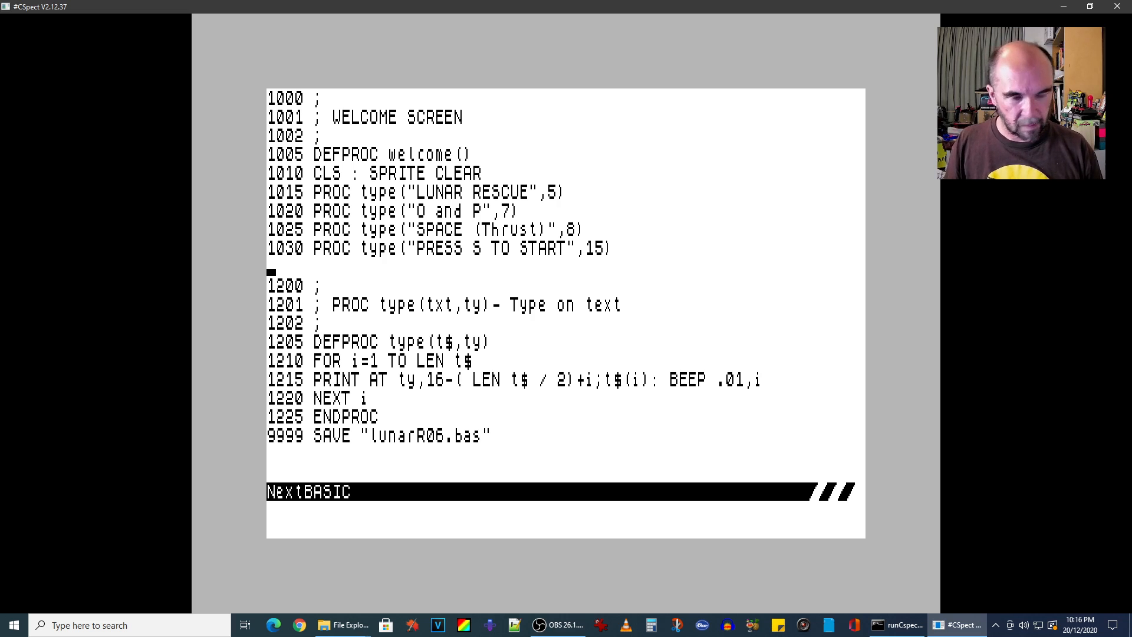
# Start new line 1035 after the PRESS S TO START type call
pyautogui.write('1035')
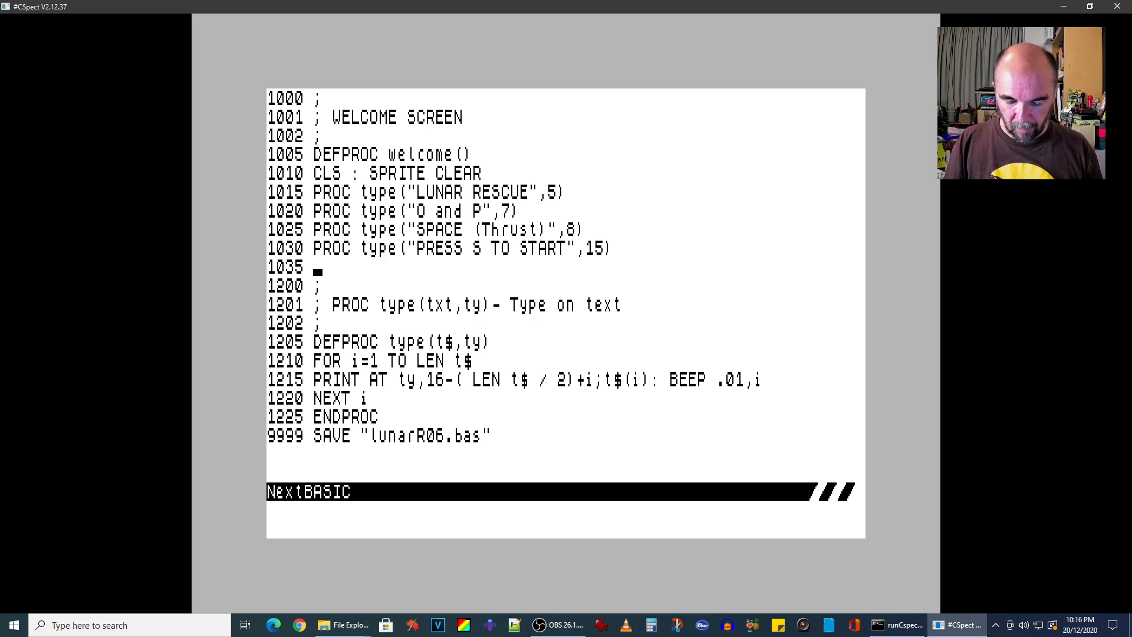